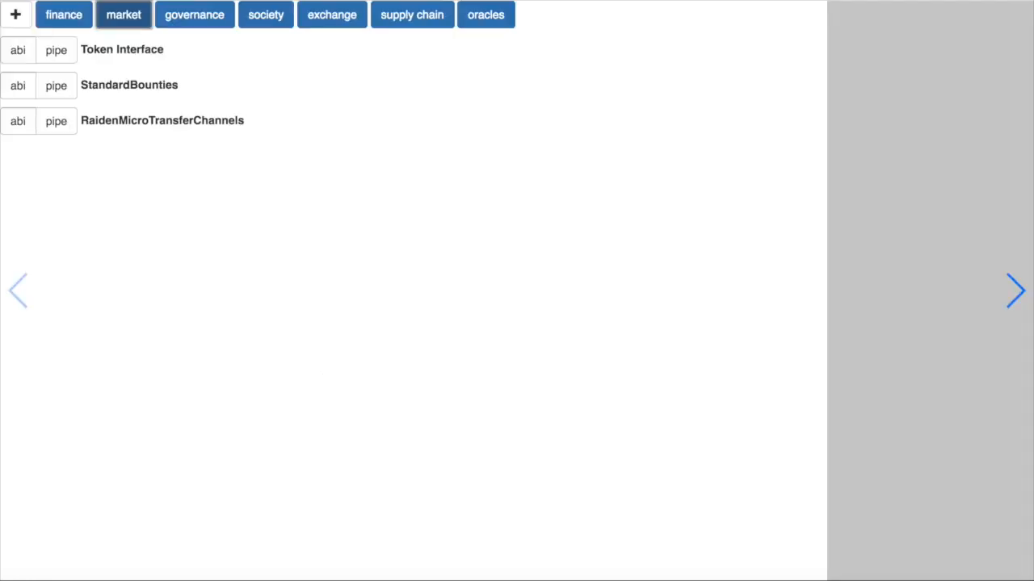
mouse_move(488, 129)
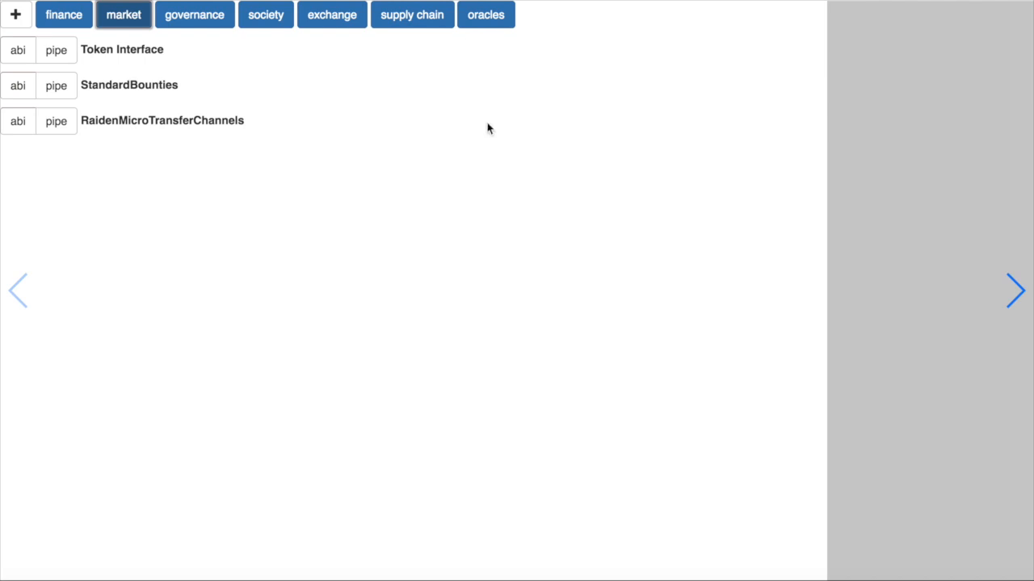
Browse governance then society contracts and review the StandardBounties ABI functions.
click(194, 14)
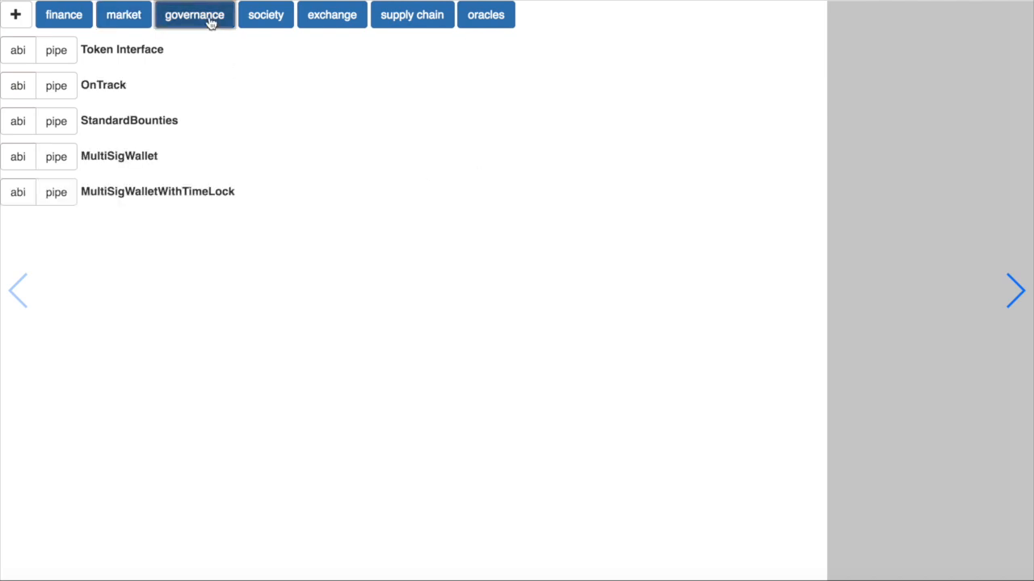
click(265, 14)
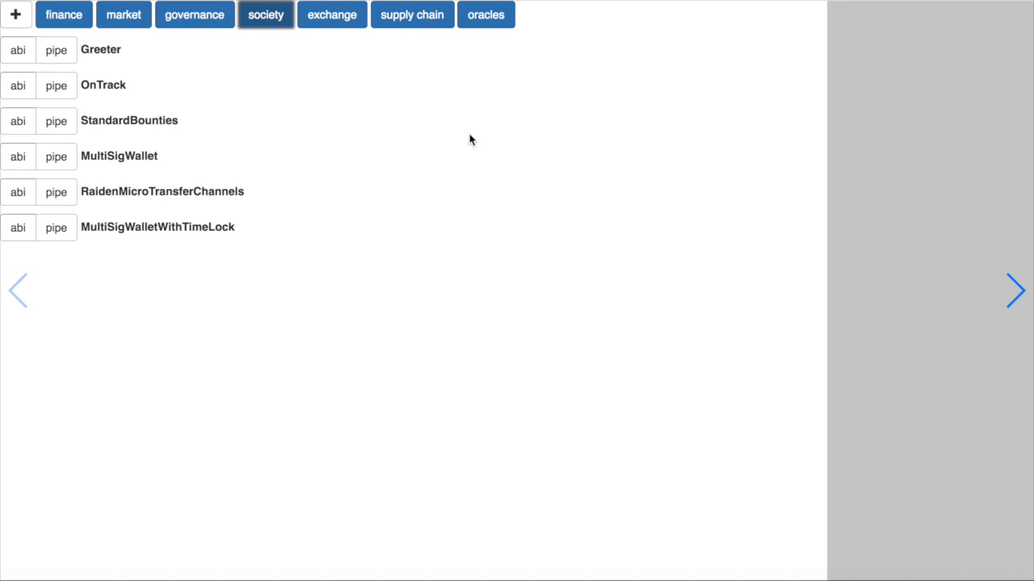
mouse_move(145, 197)
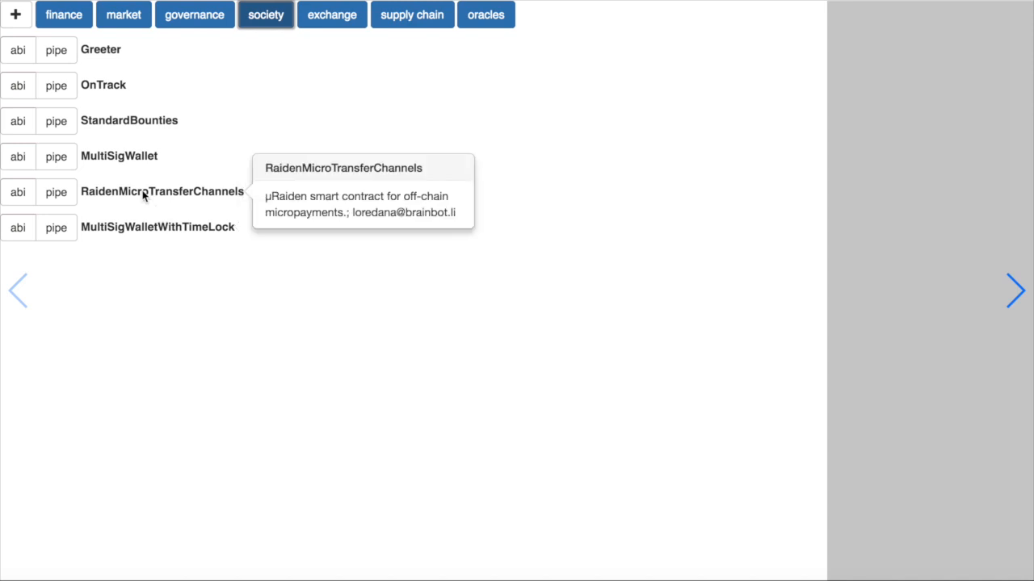
mouse_move(113, 120)
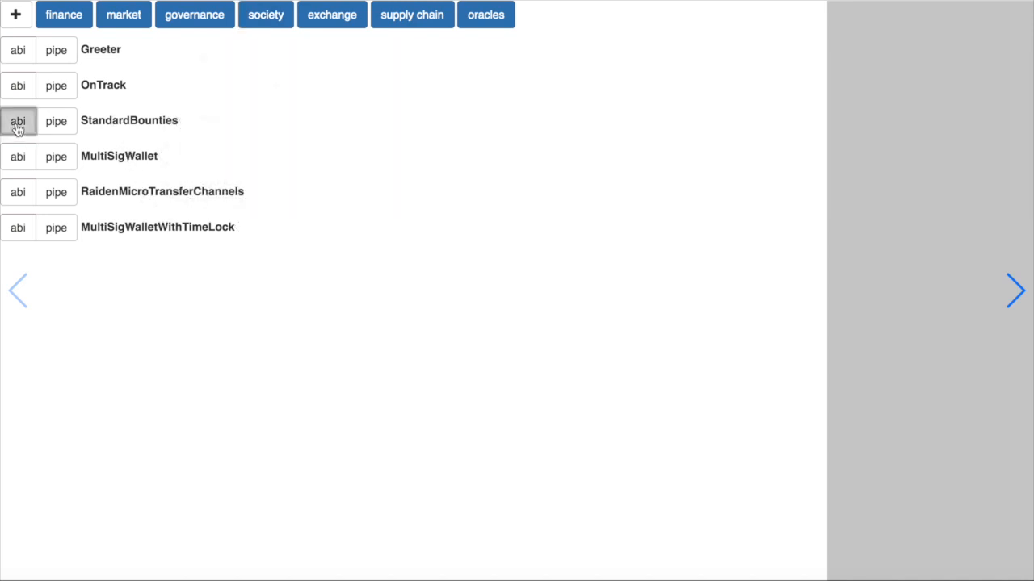
click(18, 122)
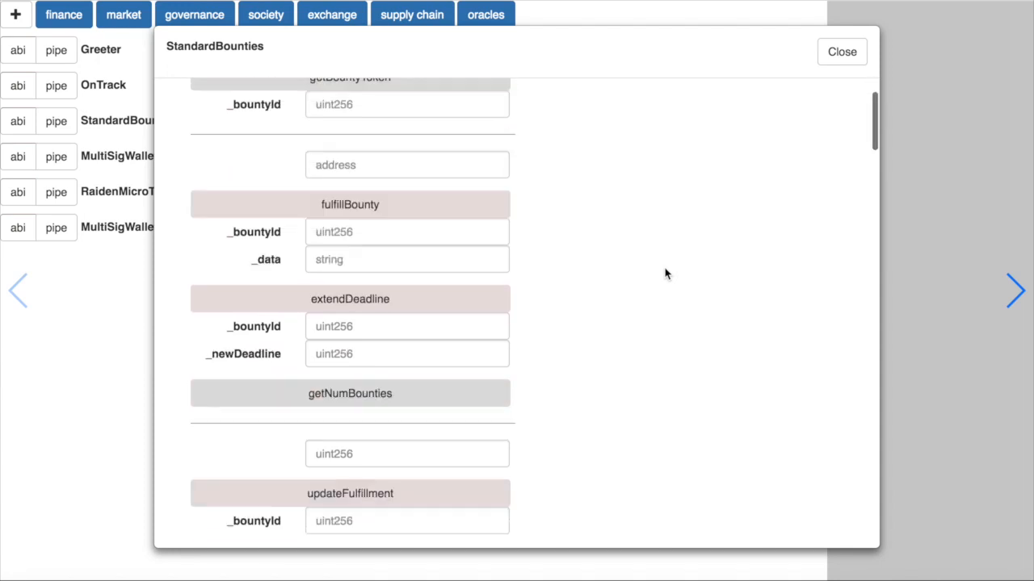
scroll(down, 3)
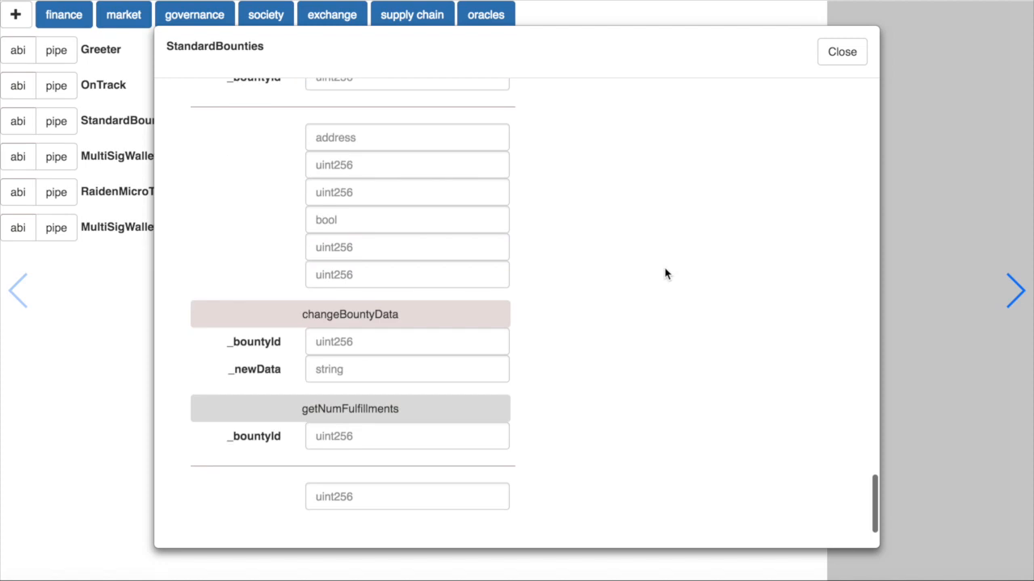
Dismiss the StandardBounties ABI form and send the society contract to the pipe editor.
click(841, 50)
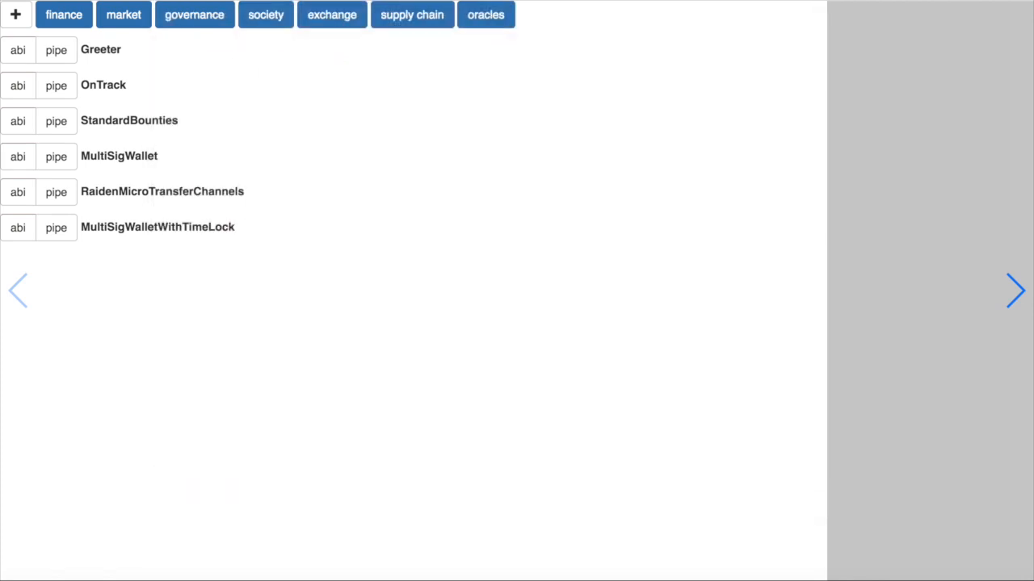
mouse_move(435, 173)
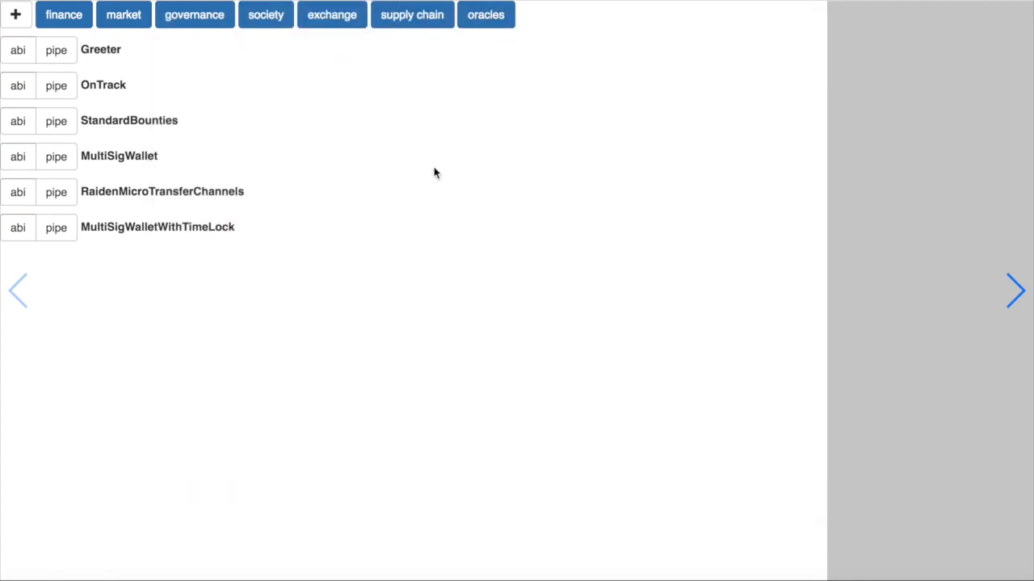
mouse_move(310, 160)
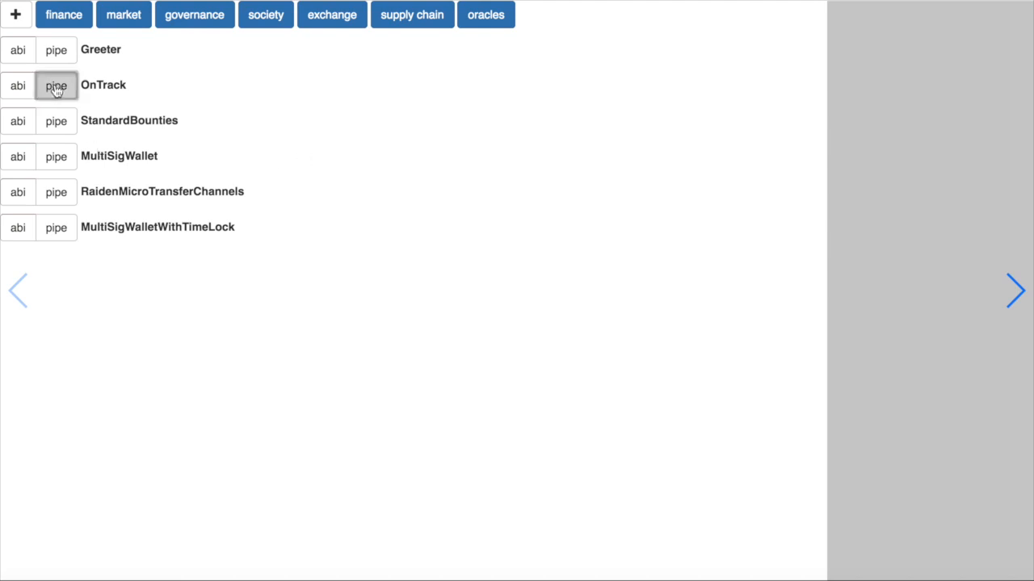
mouse_move(55, 155)
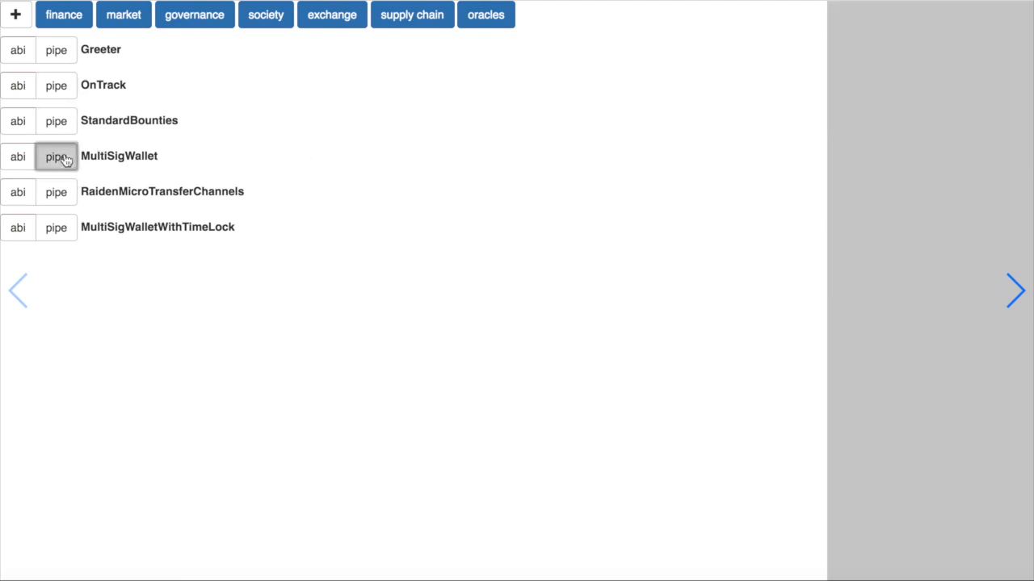
click(55, 119)
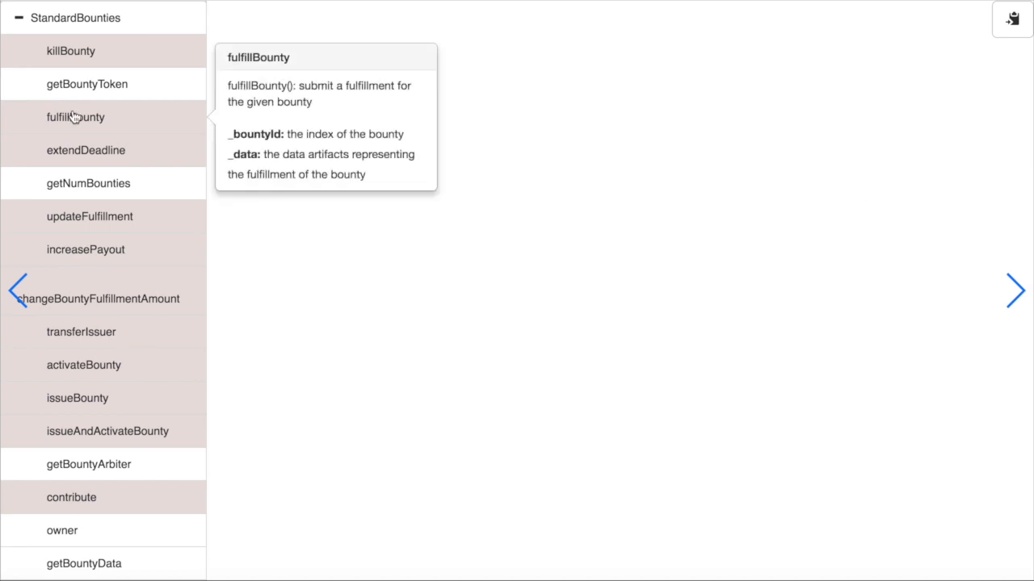
mouse_move(86, 150)
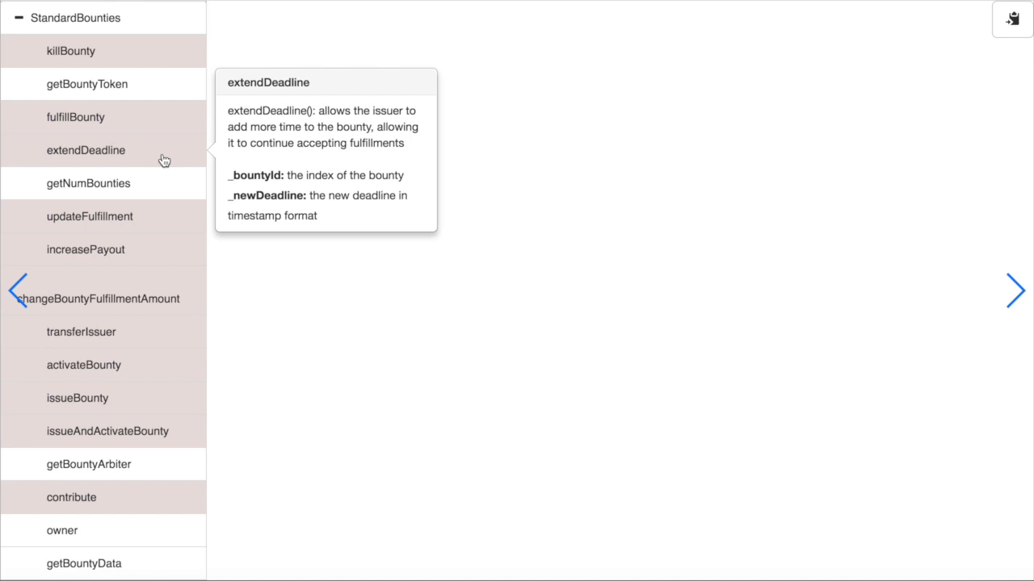
mouse_move(81, 333)
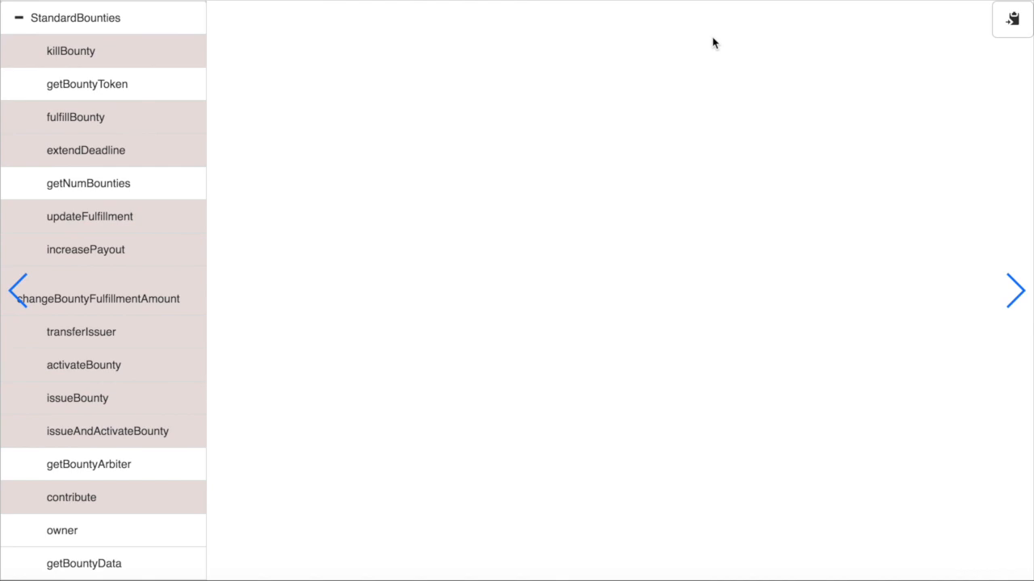
Add the activateBounty function block and proceed to the diagram with generated code.
click(89, 464)
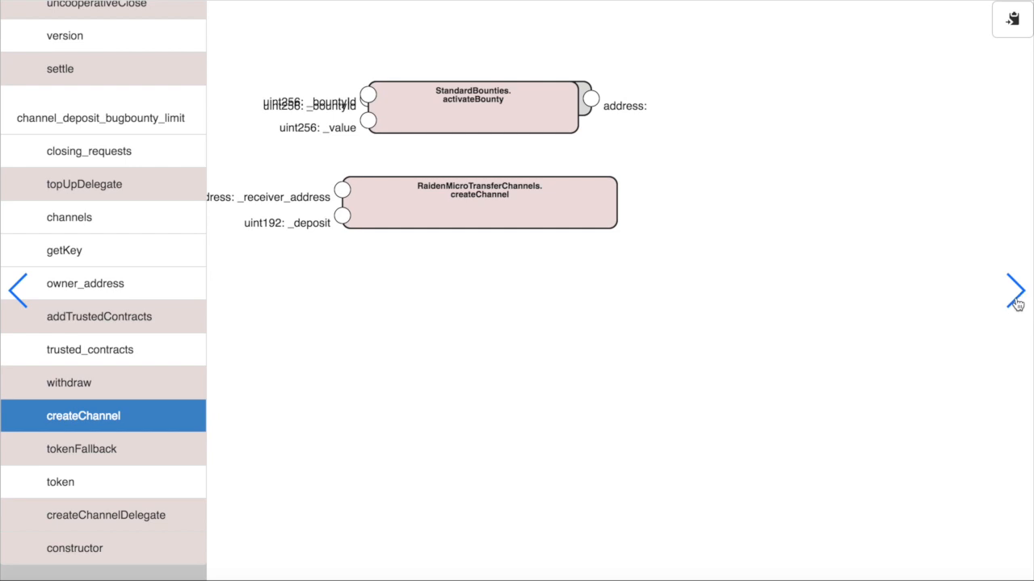
click(1016, 291)
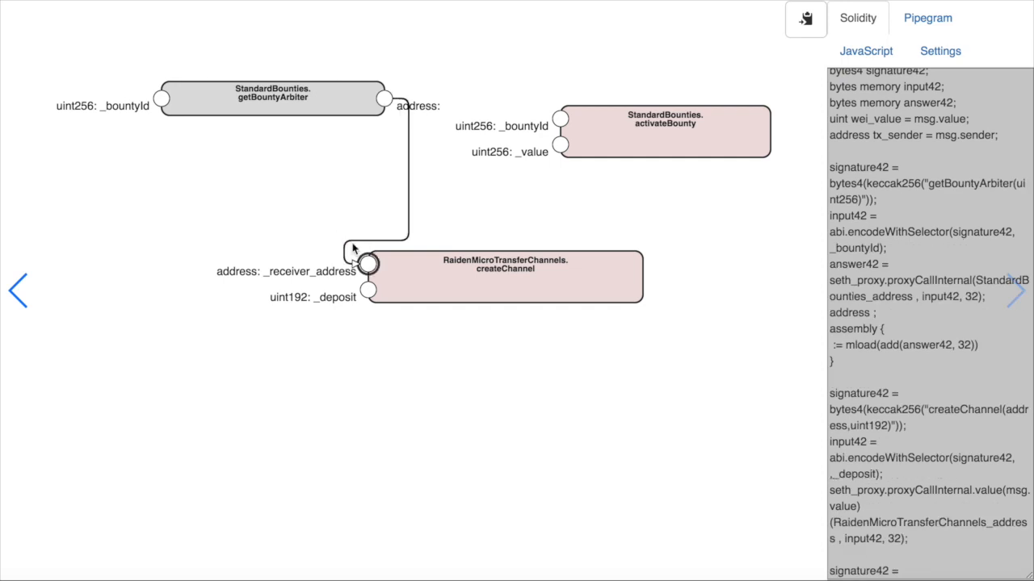
mouse_move(646, 281)
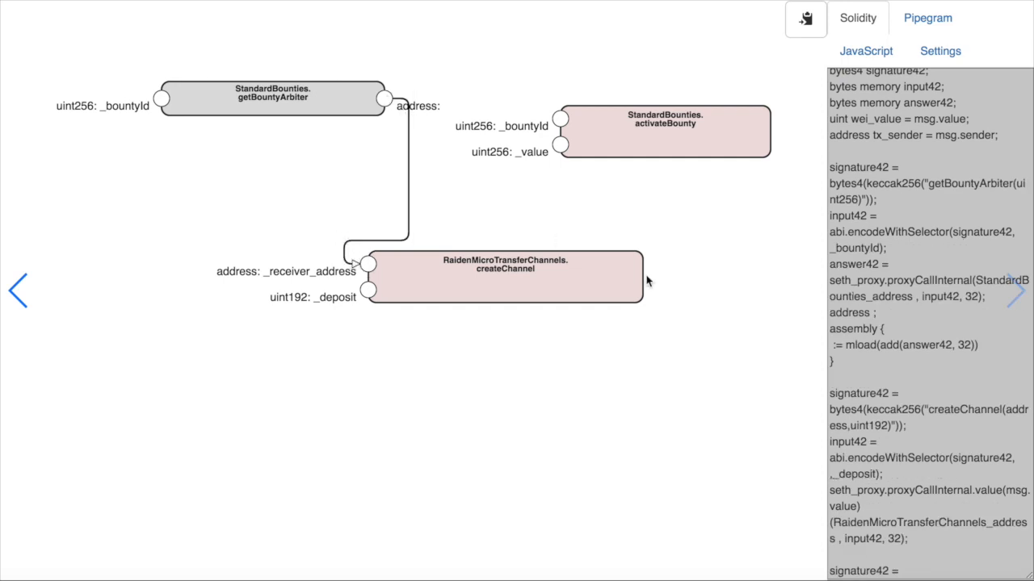
Show the Pipegram output of the getBountyArbiter-to-createChannel diagram.
click(927, 17)
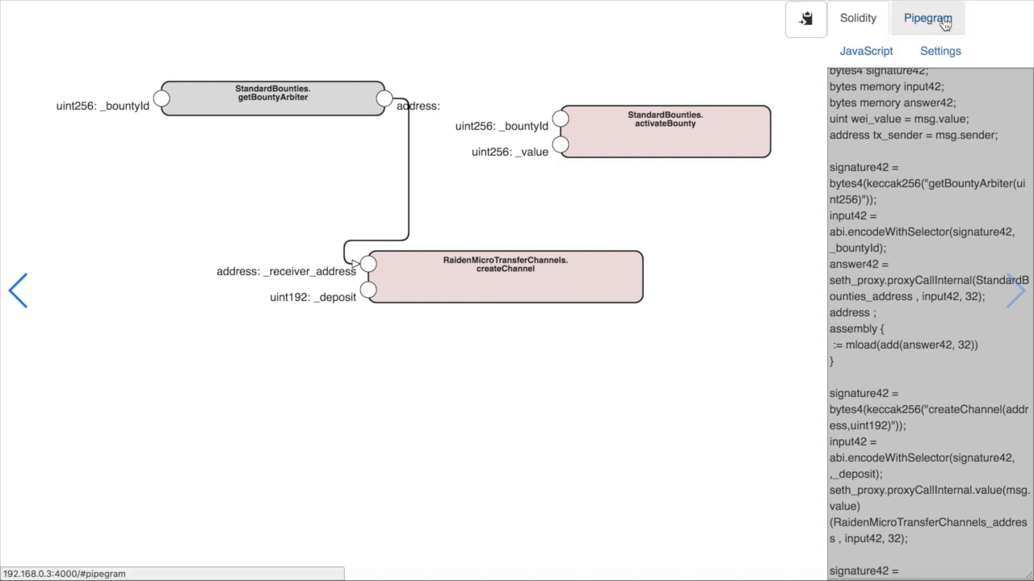